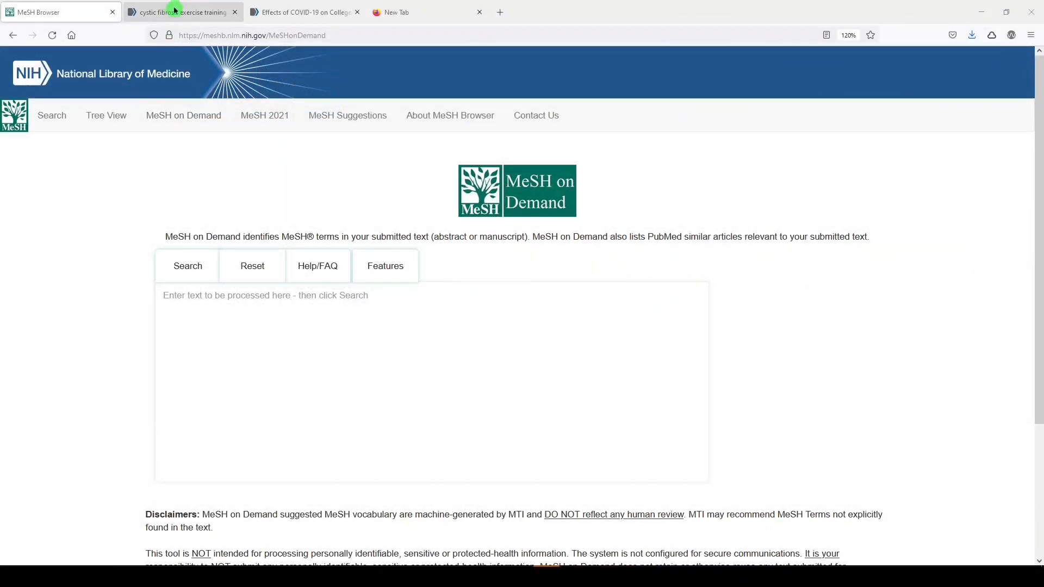
# Copy the Physical exercise training for cystic fibrosis abstract from its PubMed record into MeSH on Demand
pyautogui.click(179, 12)
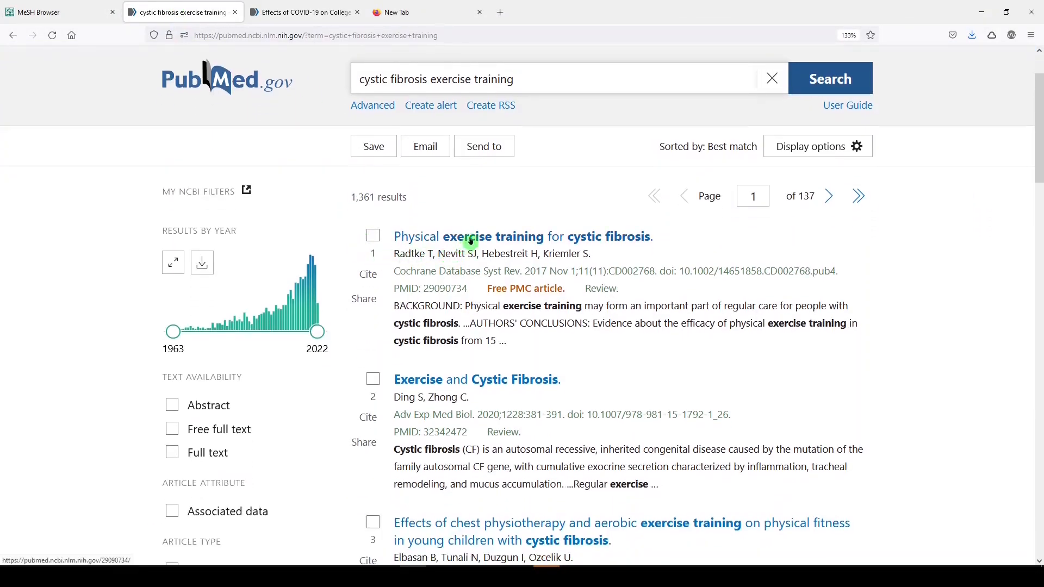
pyautogui.click(524, 236)
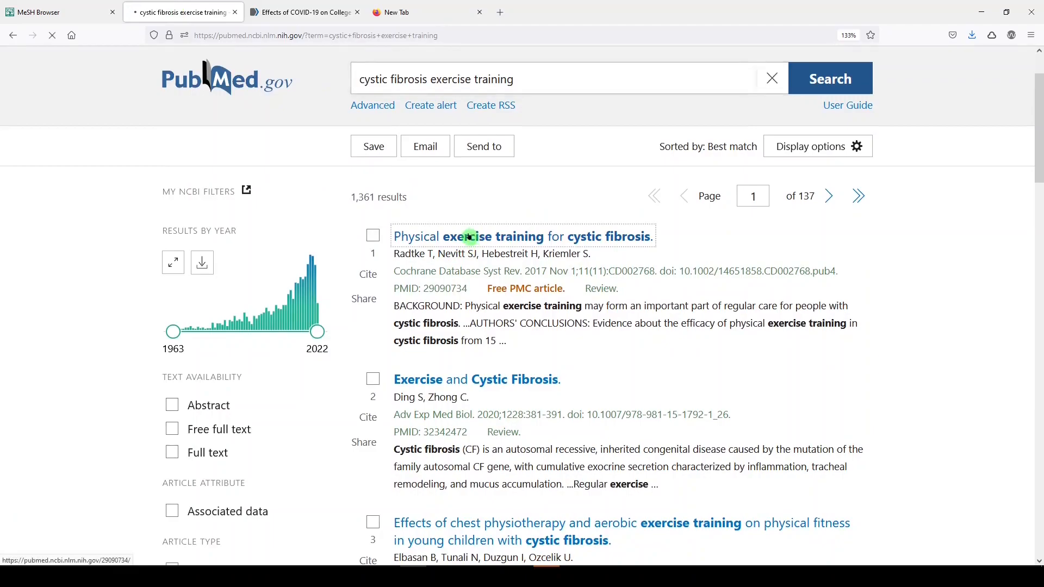
pyautogui.click(523, 236)
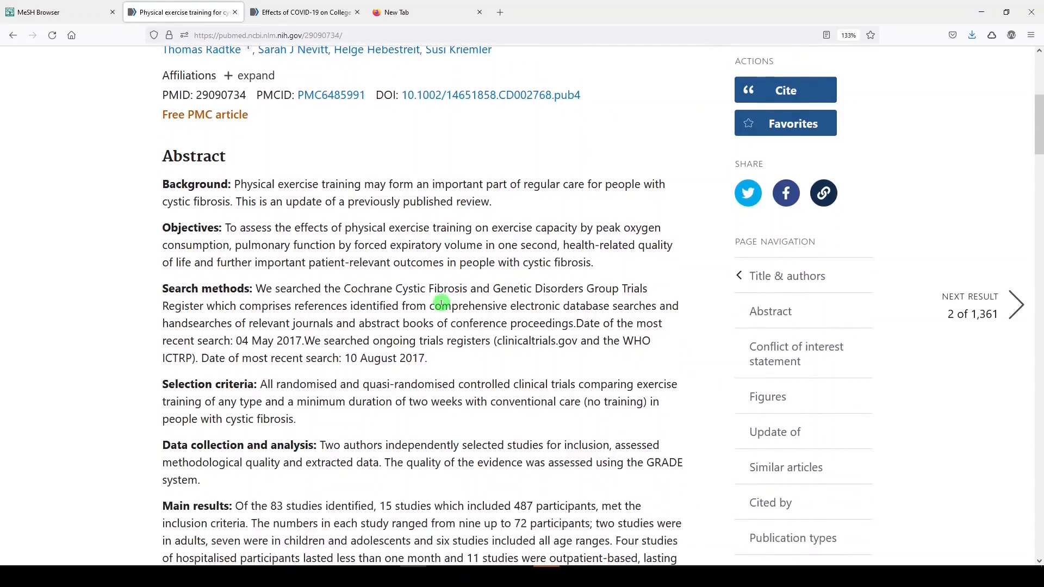
pyautogui.scroll(-3)
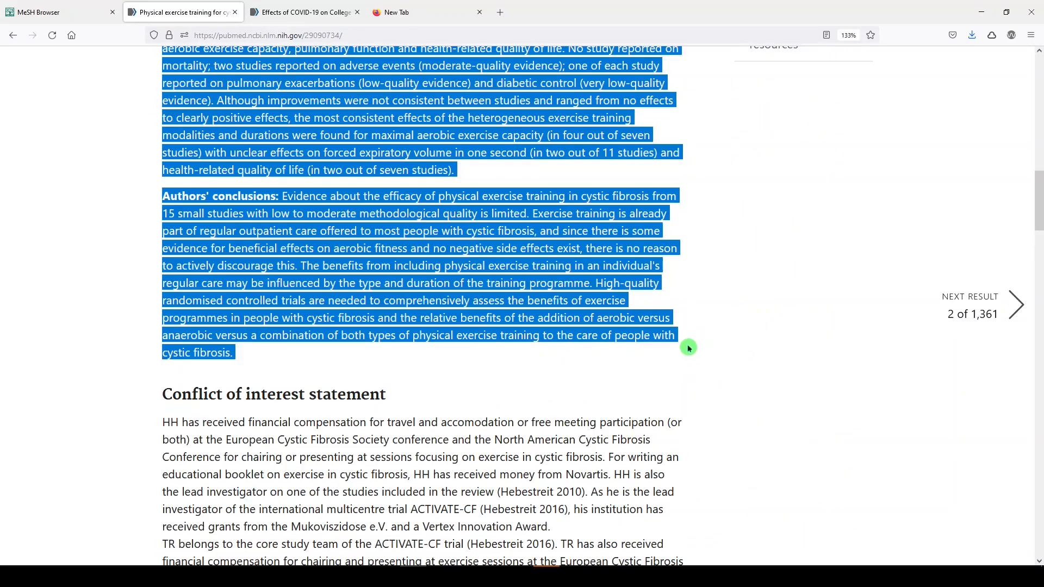
pyautogui.click(60, 12)
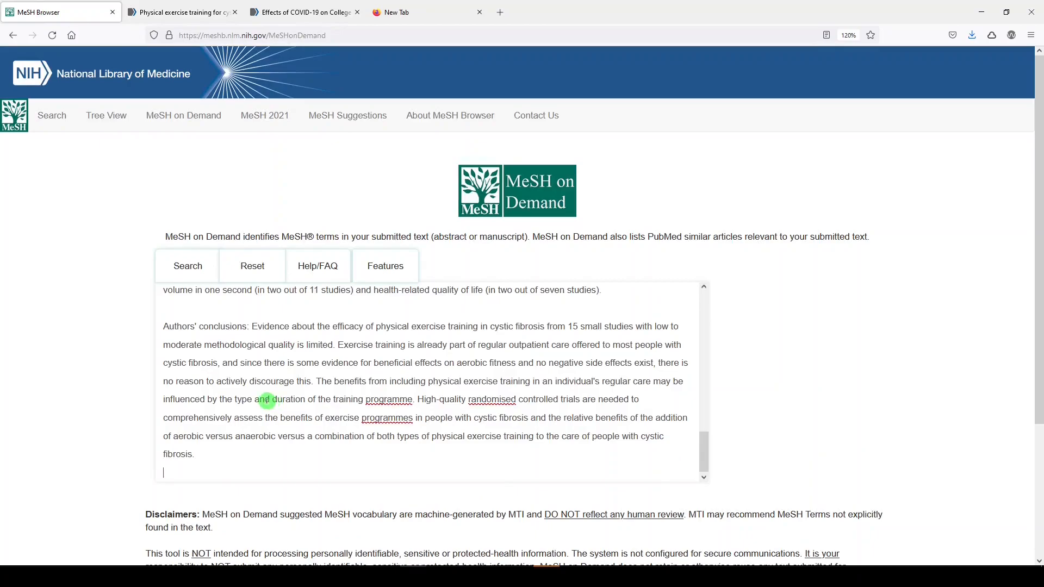
# Analyze the abstract for MeSH terms and view the Cystic Fibrosis term record in another tab
pyautogui.click(187, 265)
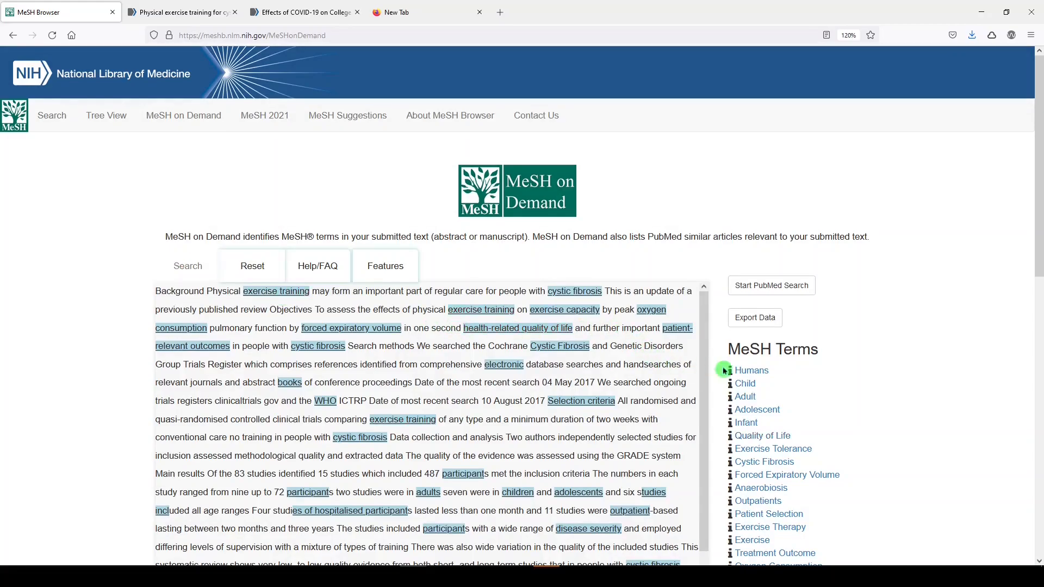
pyautogui.scroll(-3)
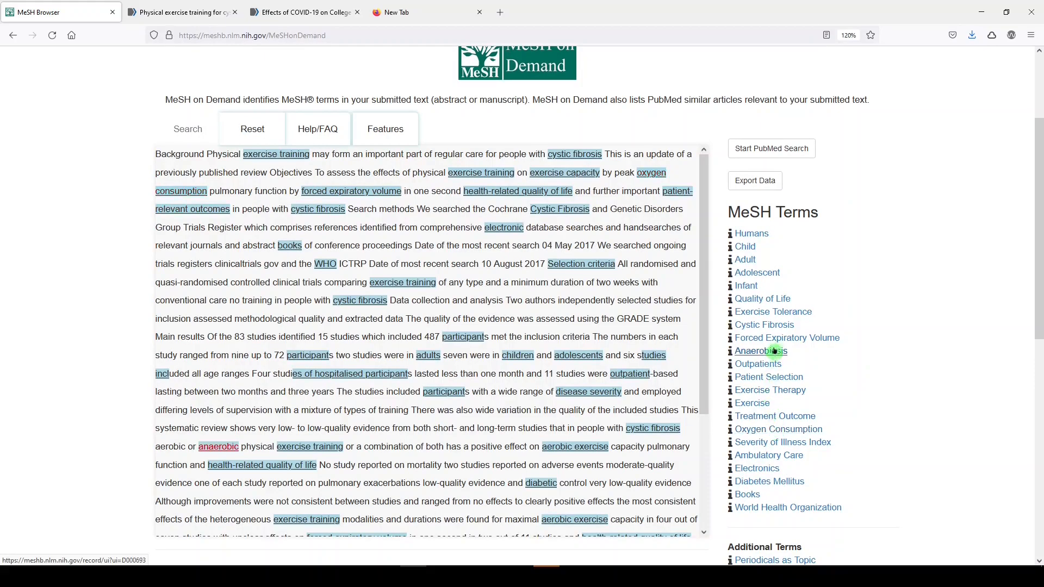
pyautogui.click(764, 326)
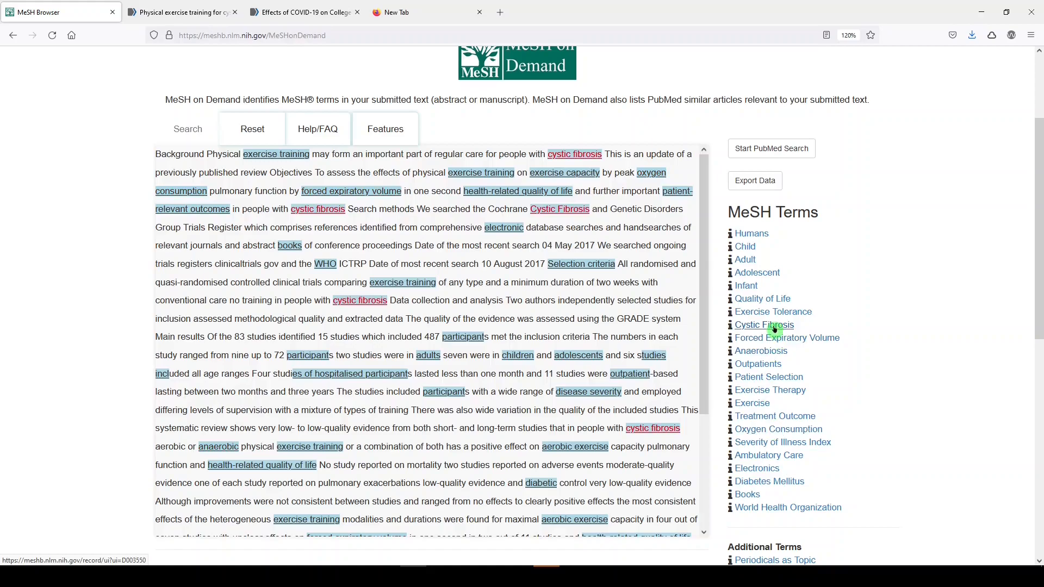
pyautogui.moveTo(730, 327)
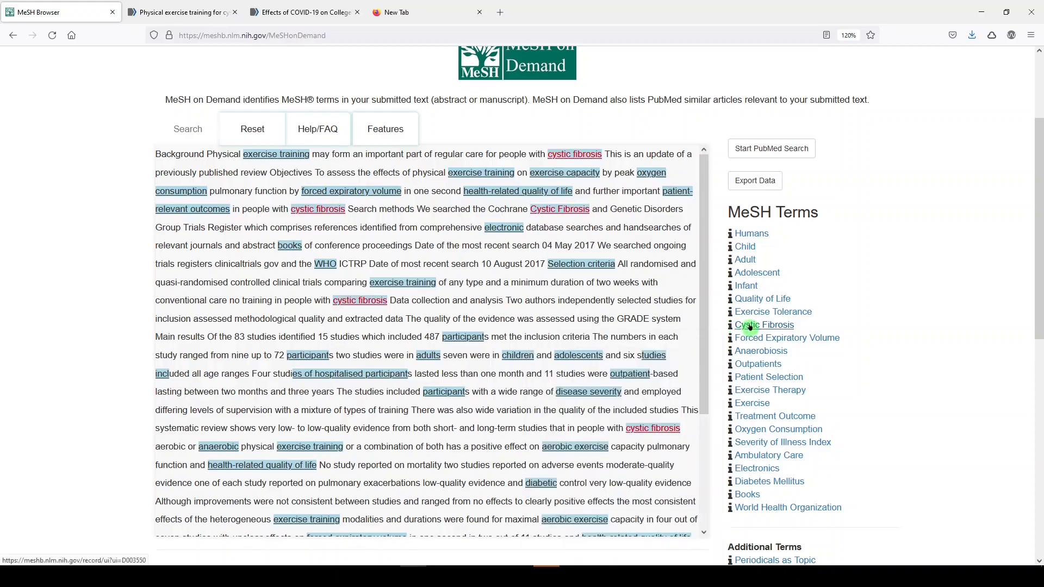
pyautogui.click(764, 326)
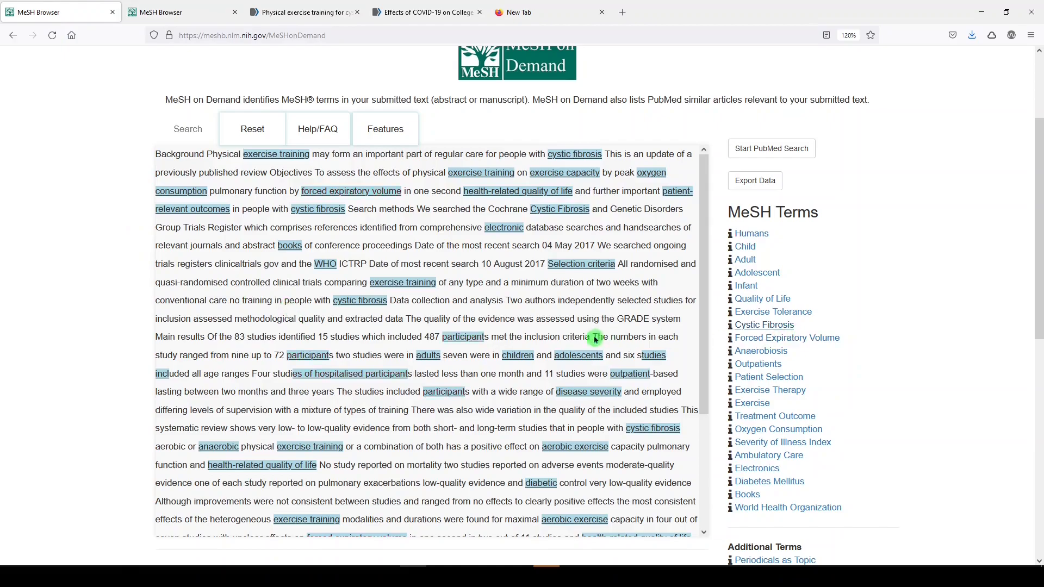
# From the Similar Articles list, view PMID 26116828 in its own tab and return to the MeSH results
pyautogui.scroll(-3)
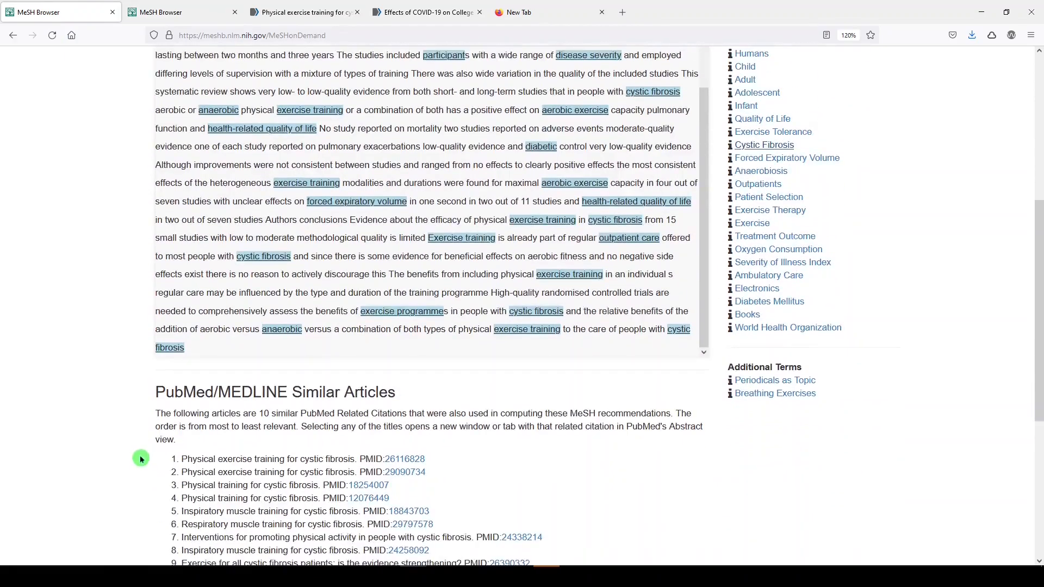
pyautogui.scroll(-3)
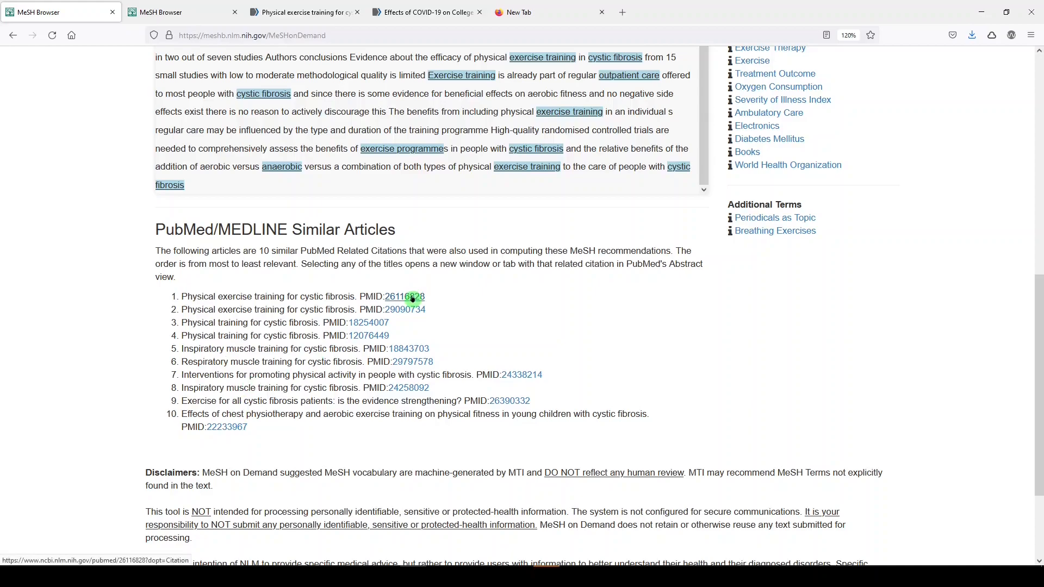
pyautogui.click(404, 296)
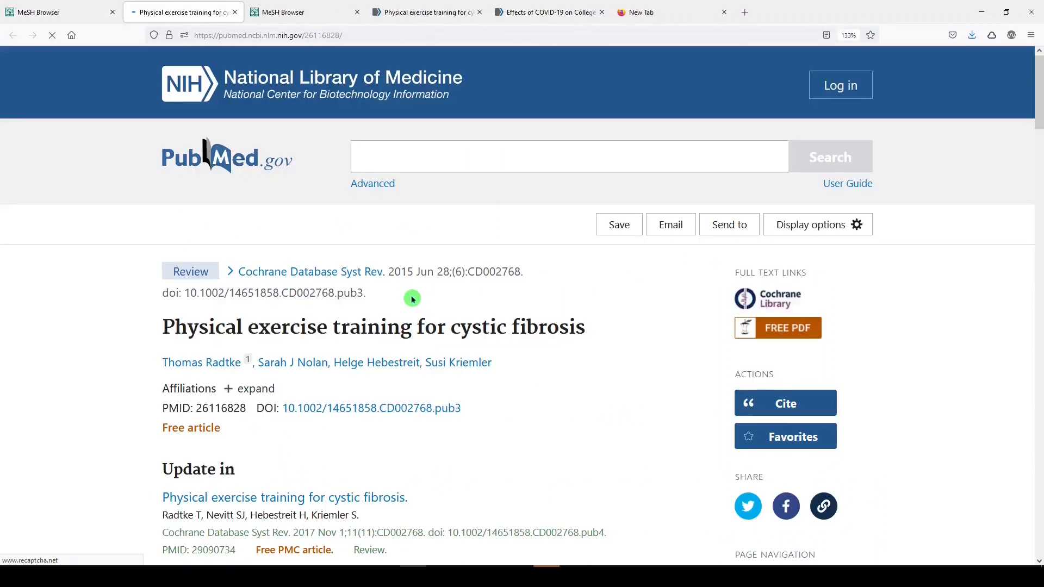
pyautogui.click(568, 157)
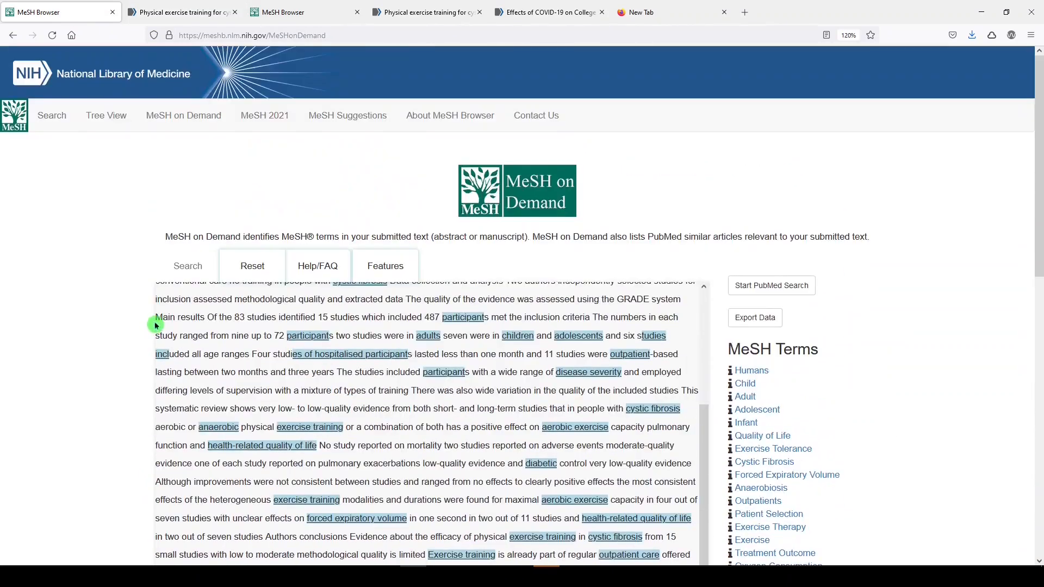
pyautogui.moveTo(494, 289)
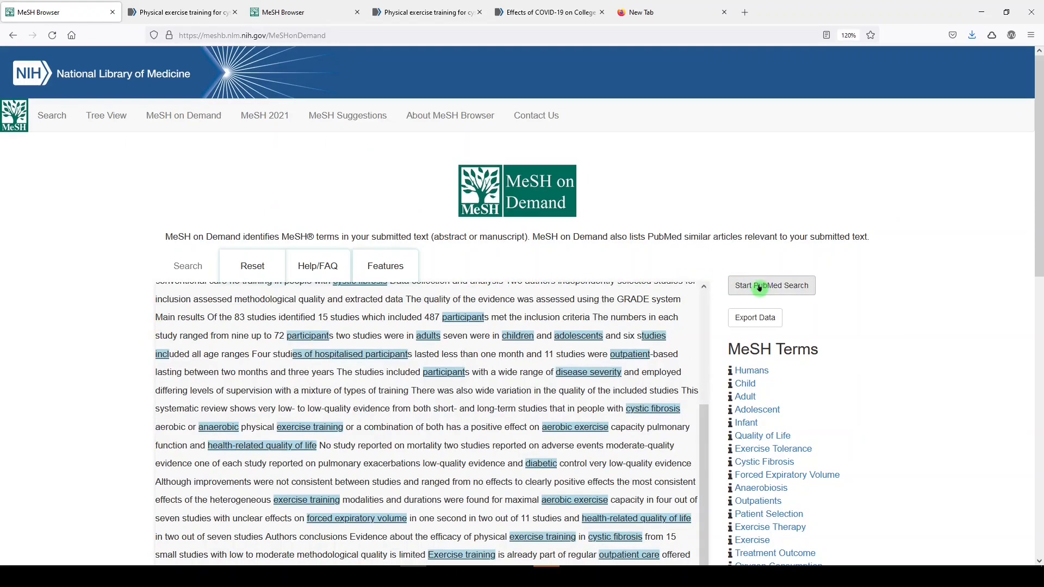
# Build a PubMed search from Exercise Tolerance and Cystic Fibrosis and submit it
pyautogui.click(771, 286)
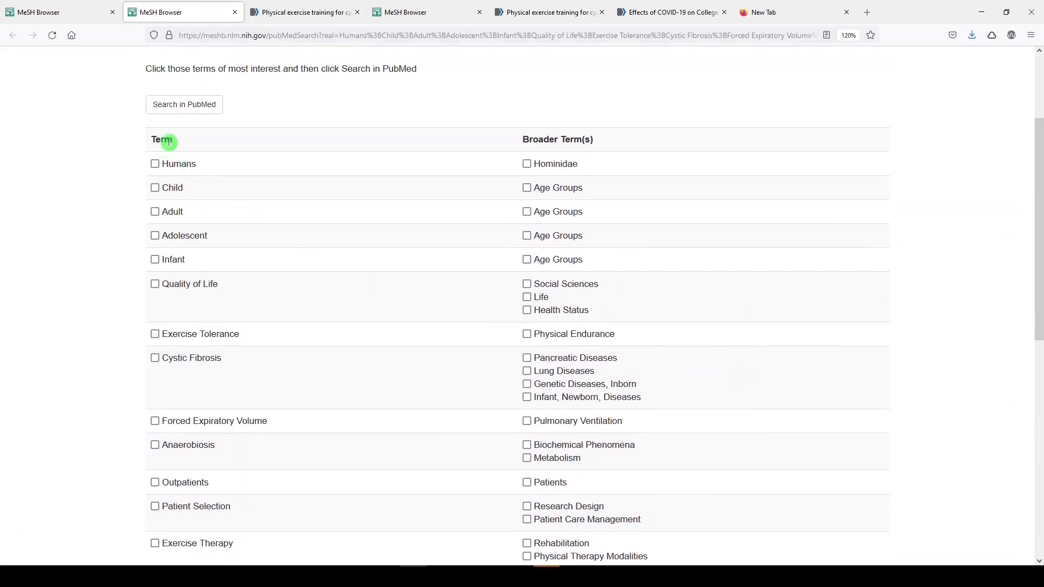
pyautogui.moveTo(568, 180)
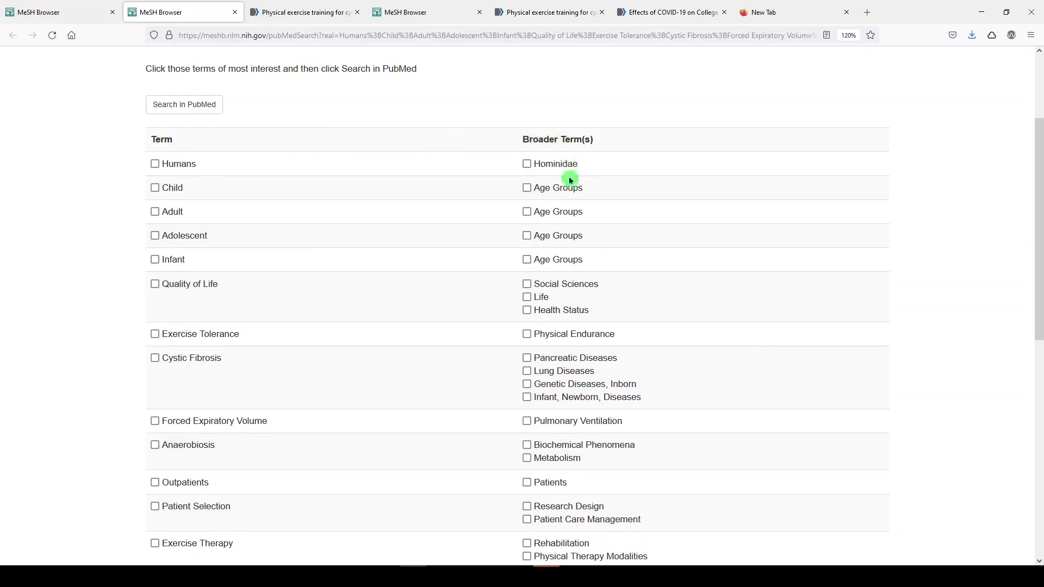
pyautogui.scroll(-3)
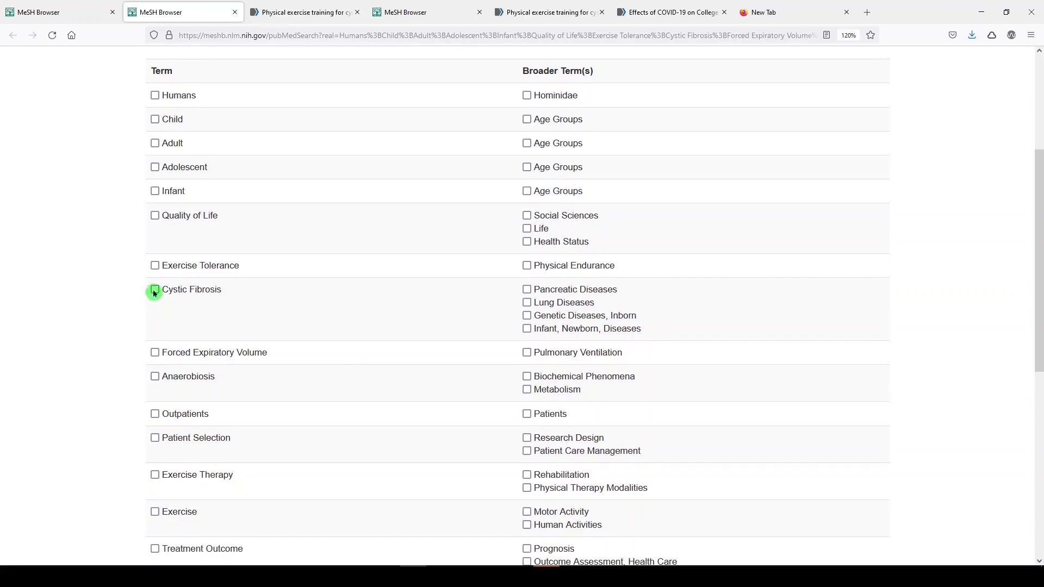
pyautogui.click(154, 289)
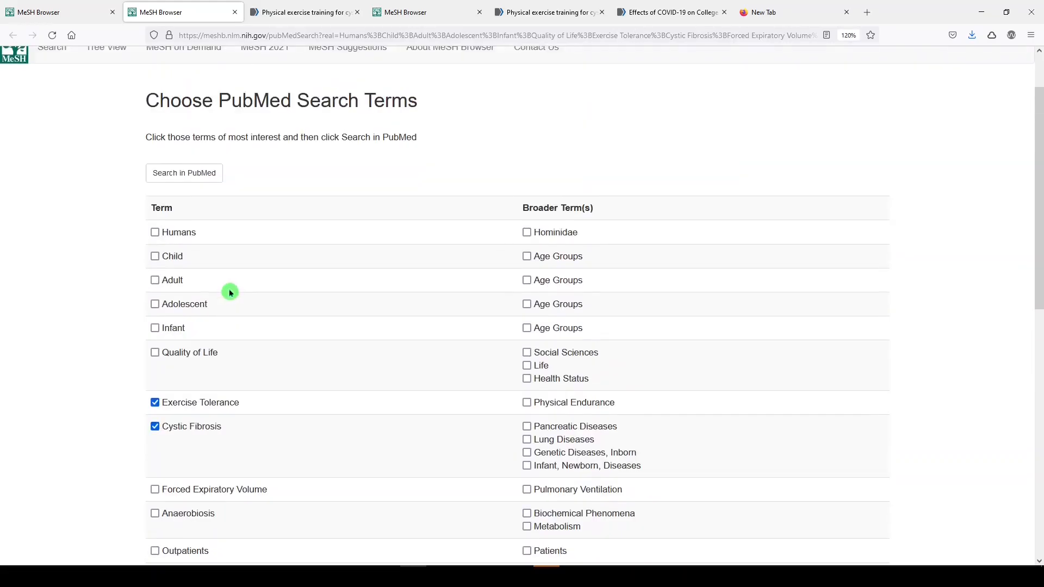
pyautogui.click(185, 173)
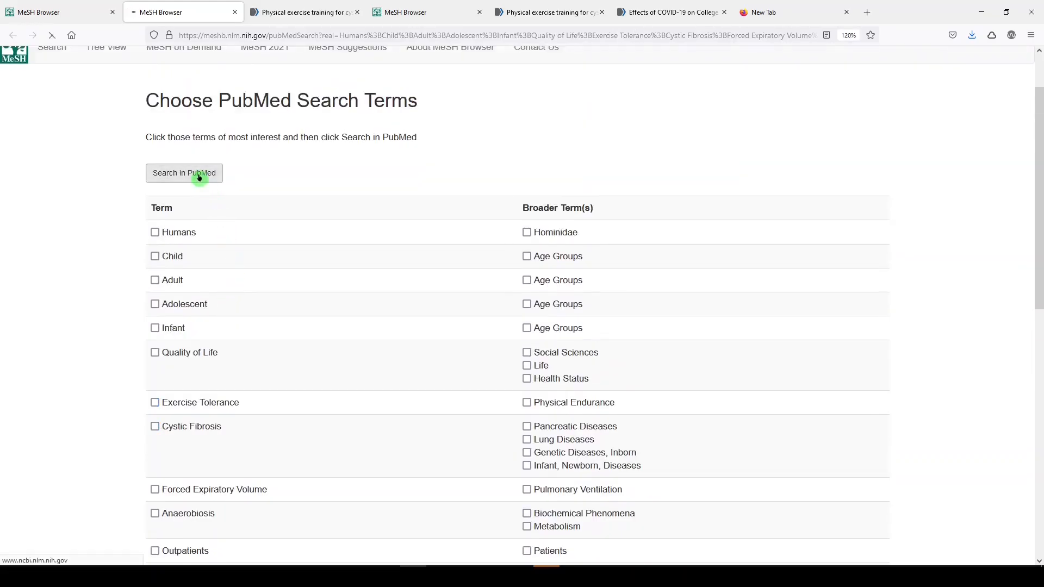
# Run the Cystic Fibrosis AND Exercise Tolerance search, giving 352 PubMed results, and head to Advanced
pyautogui.click(184, 173)
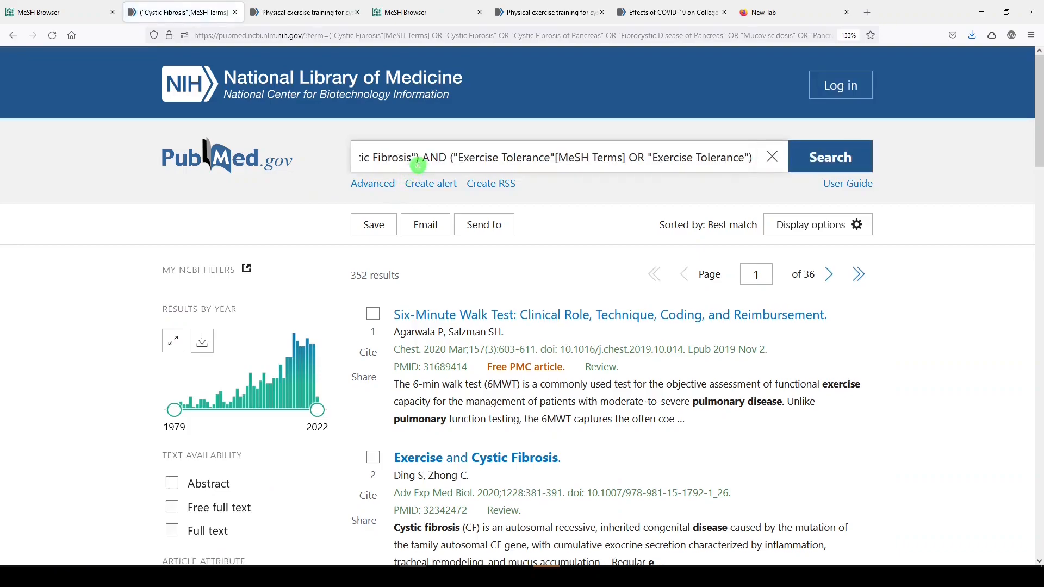
pyautogui.moveTo(418, 153)
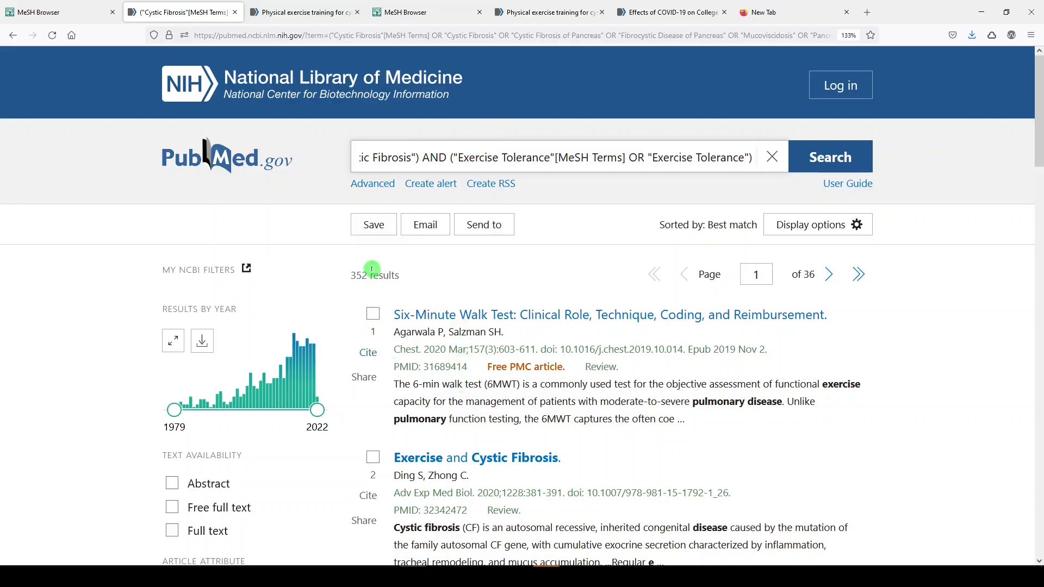
pyautogui.click(372, 182)
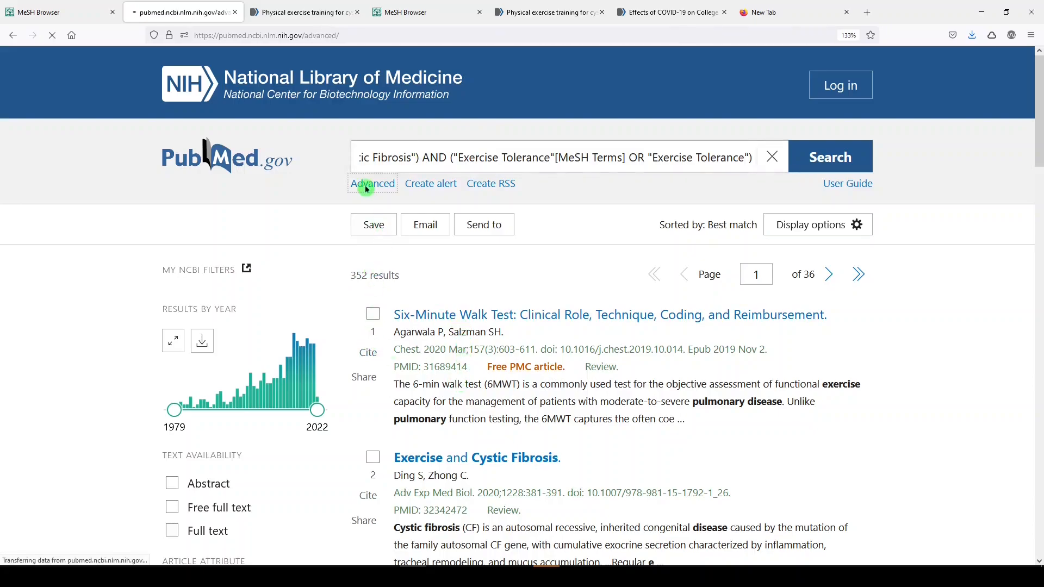
# In the Advanced search history, expand search #6 to show its full query translation
pyautogui.click(373, 183)
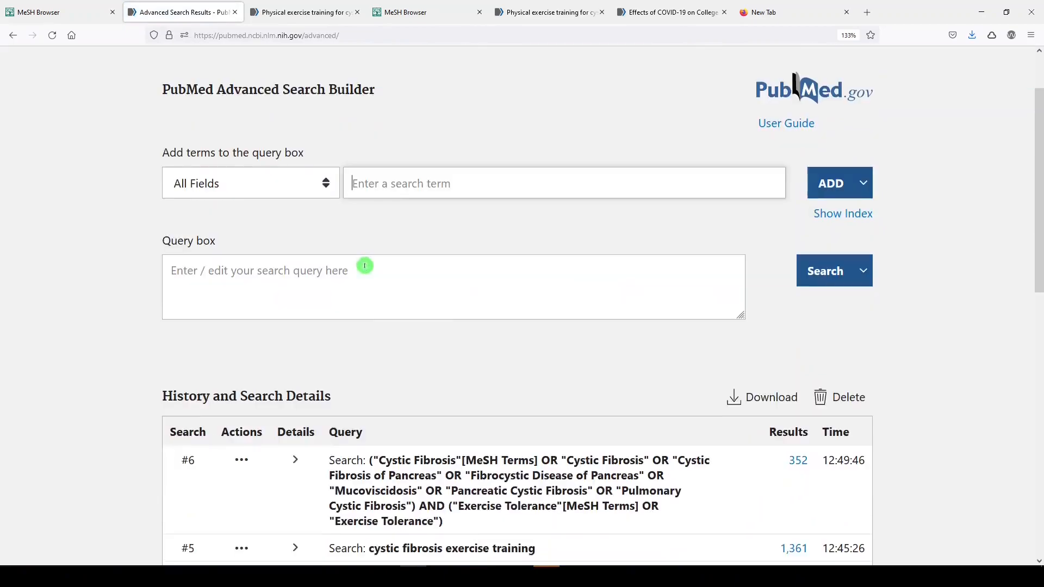
pyautogui.click(294, 458)
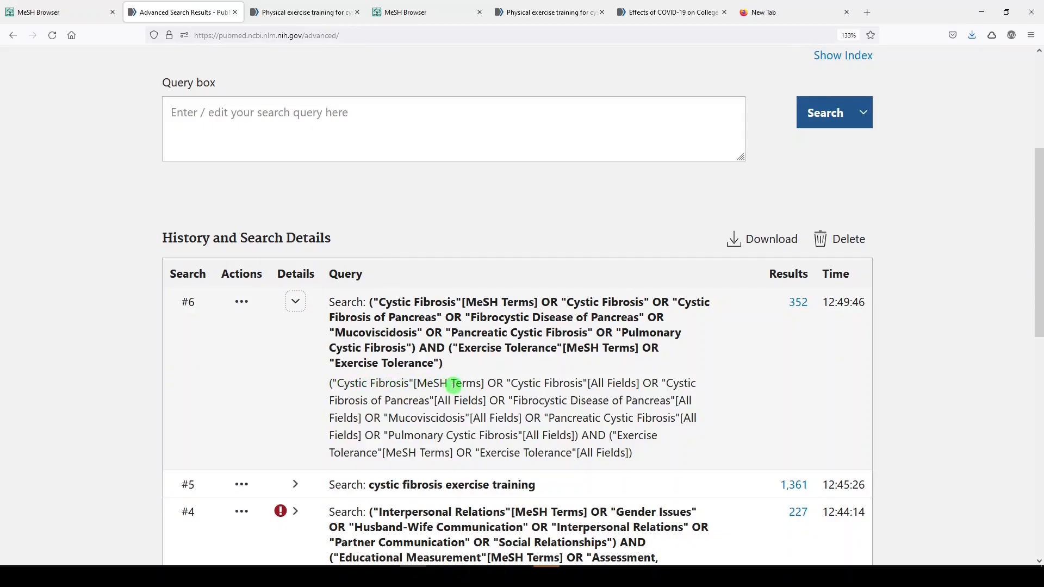
pyautogui.moveTo(553, 384)
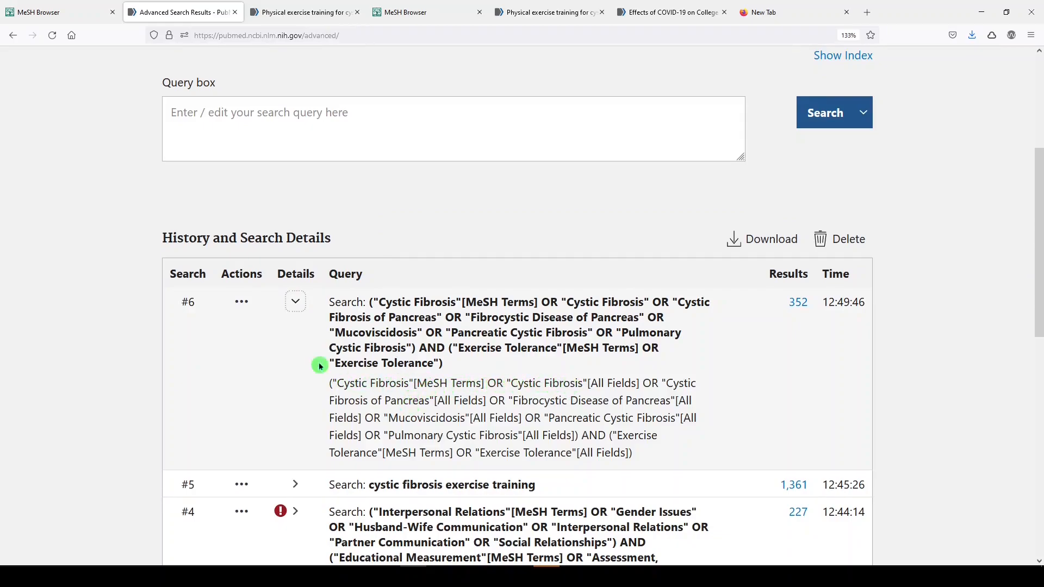
pyautogui.moveTo(502, 405)
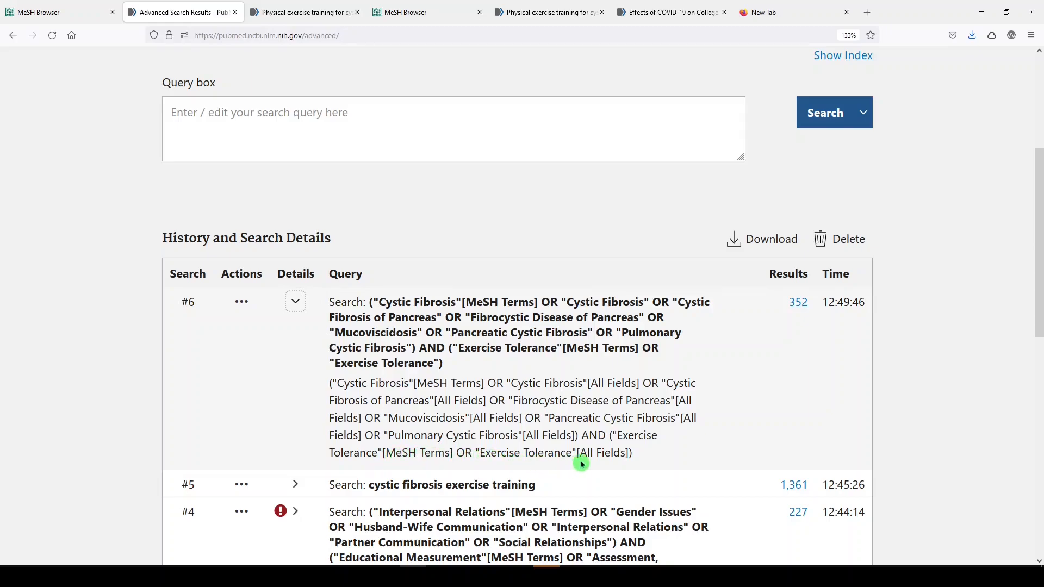
pyautogui.moveTo(643, 458)
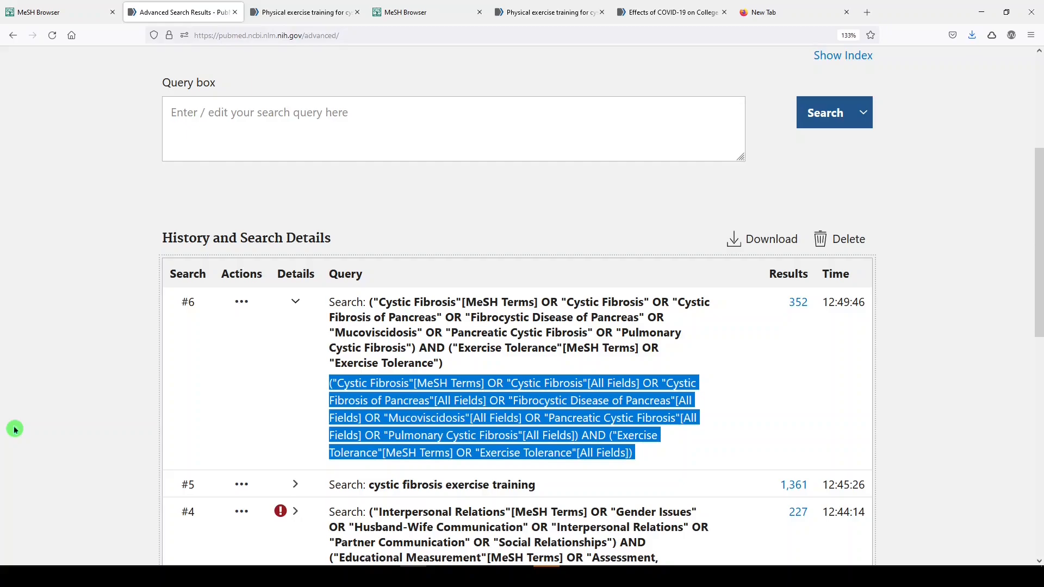
pyautogui.click(60, 12)
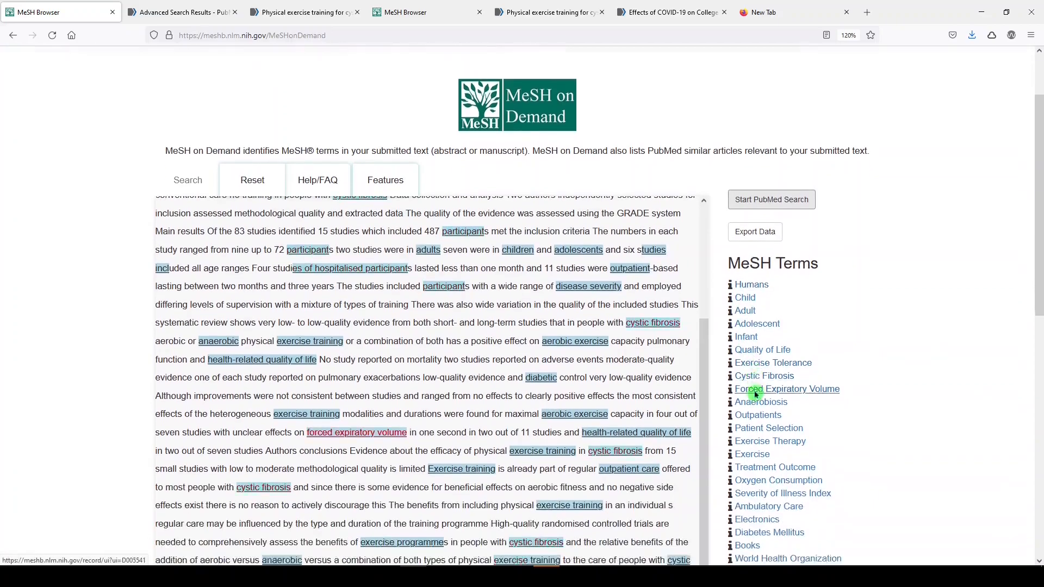
# Scroll through the MeSH Terms down to the full list of ten similar PubMed articles
pyautogui.scroll(-3)
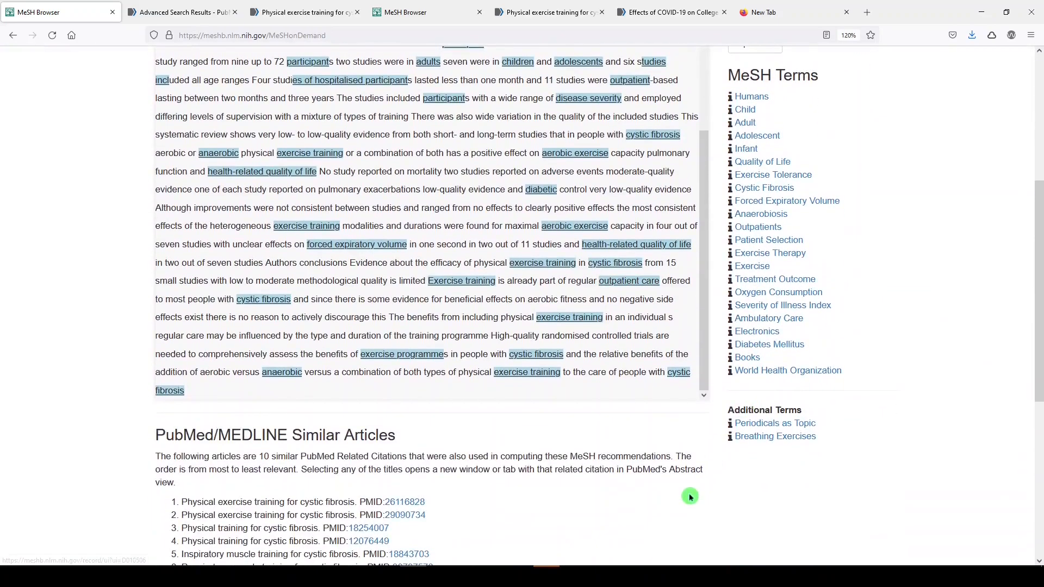
pyautogui.scroll(-3)
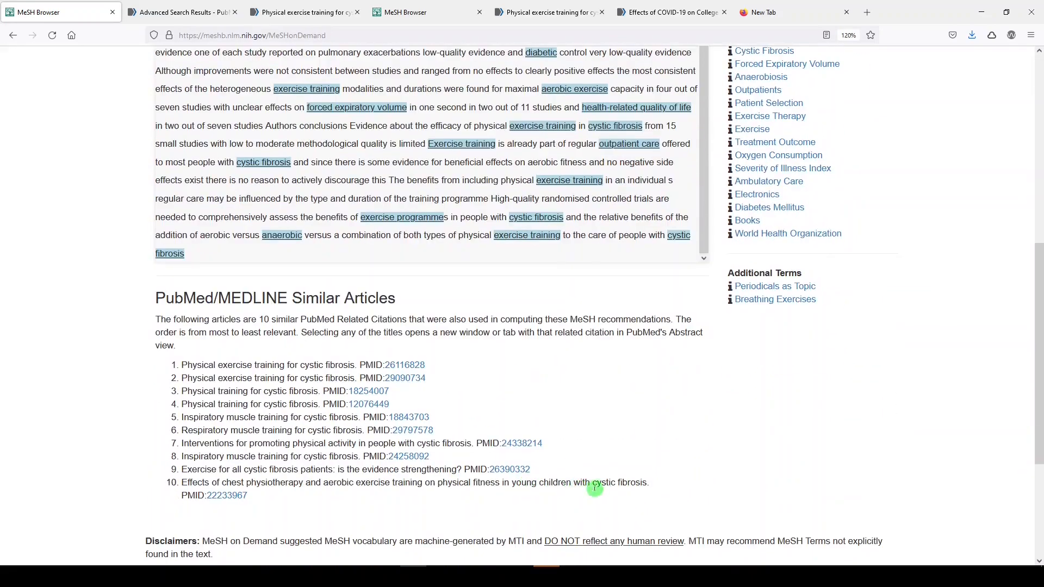